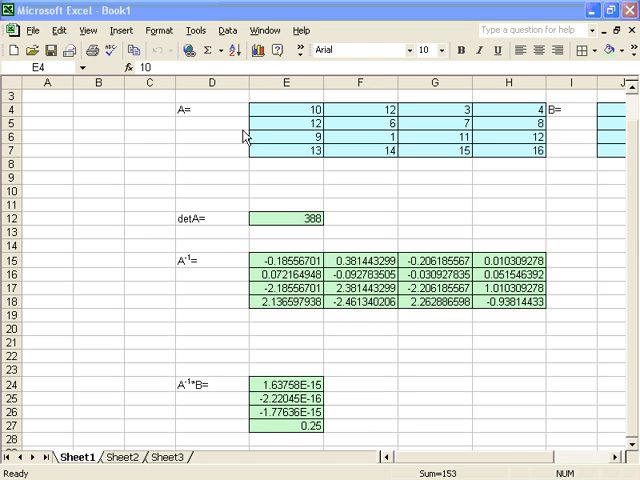
pyautogui.moveTo(247, 161)
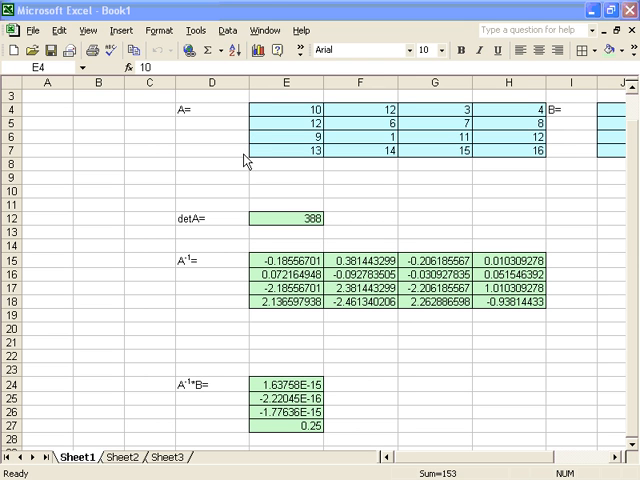
pyautogui.moveTo(211, 155)
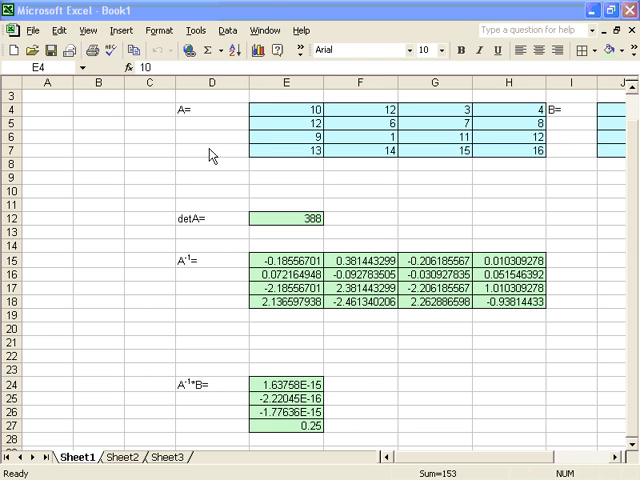
# Shade the used range, then Clear All to remove every value, fill and border
pyautogui.click(210, 120)
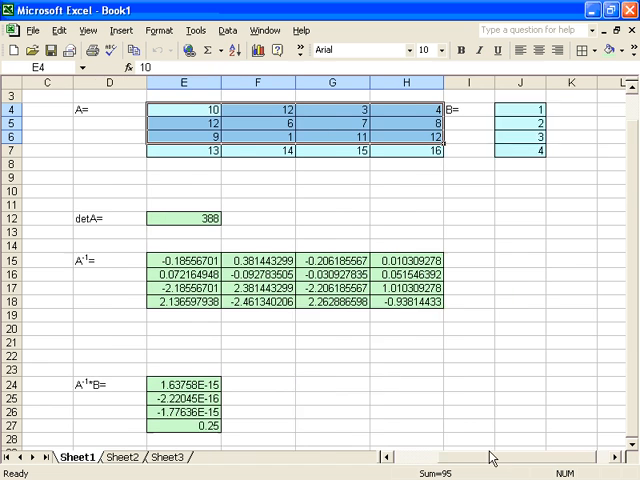
pyautogui.hscroll(3)
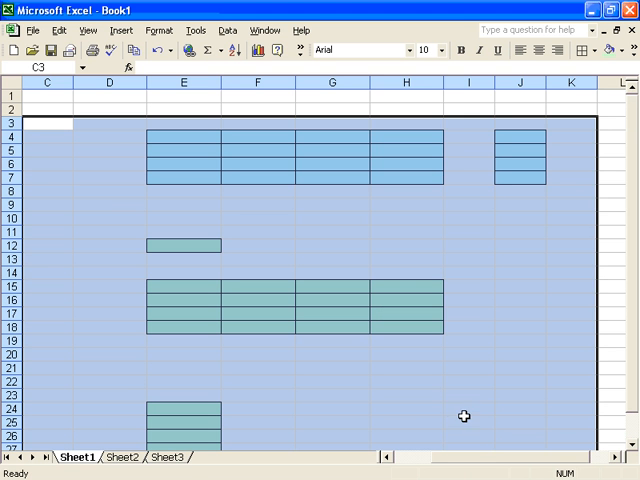
pyautogui.click(582, 50)
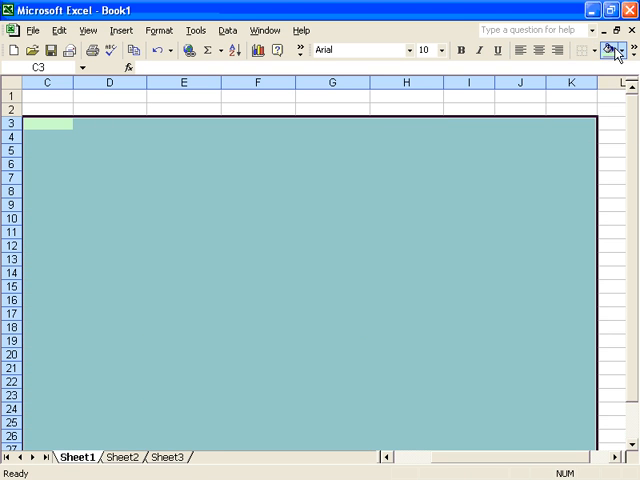
pyautogui.click(257, 150)
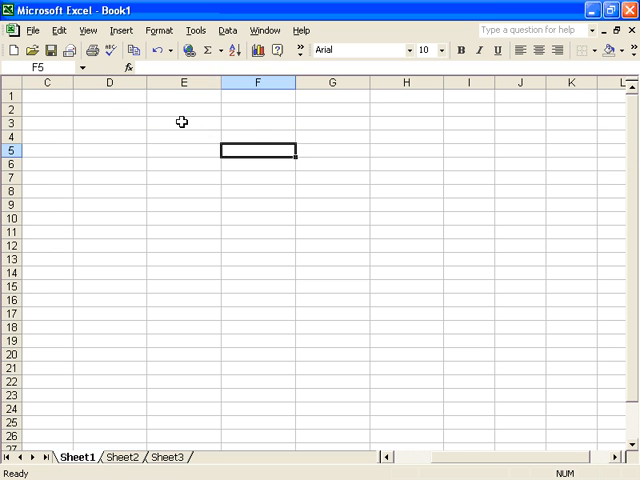
# Type the labels A= in E3, B= in J3 and detA= in E10
pyautogui.click(183, 123)
pyautogui.write('A=')
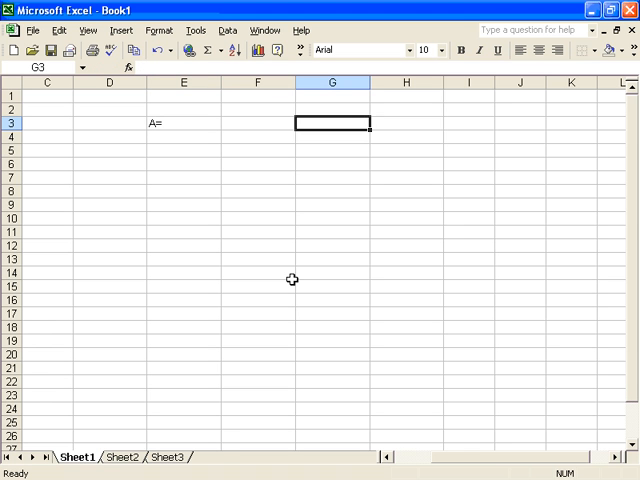
pyautogui.click(571, 123)
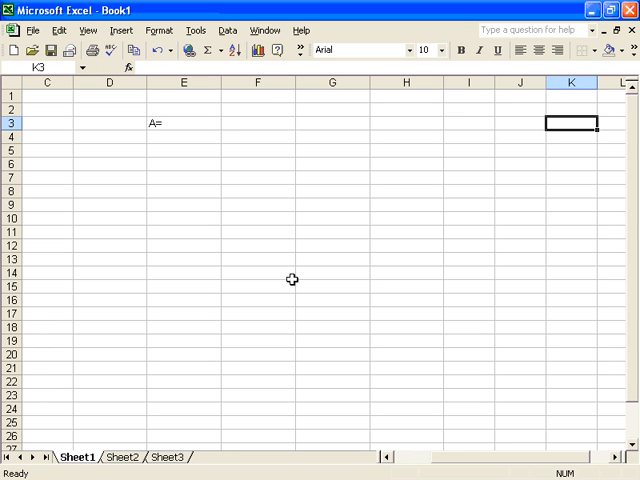
pyautogui.click(520, 123)
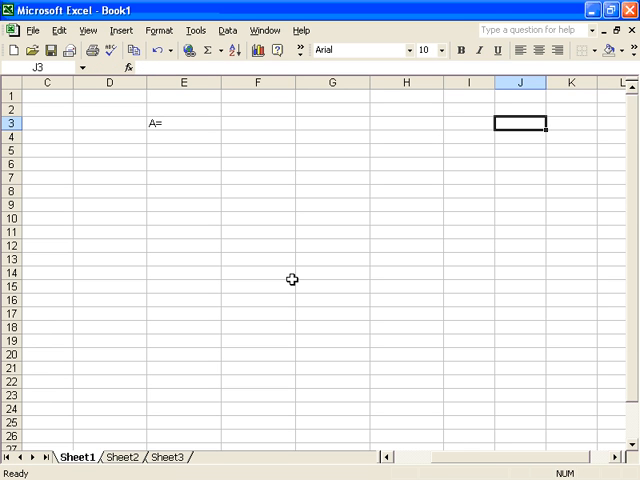
pyautogui.write('B=')
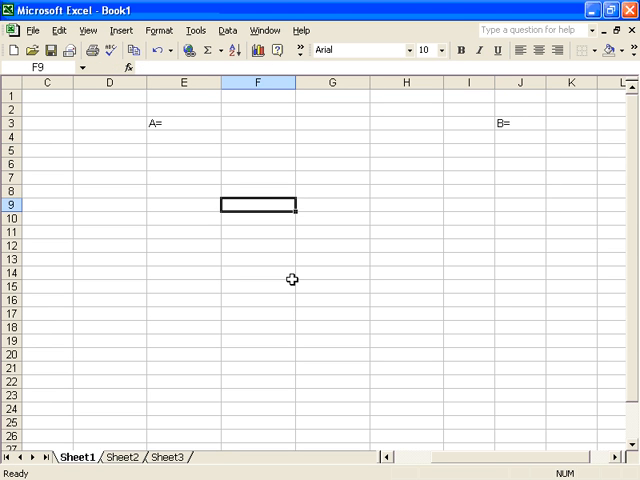
pyautogui.click(184, 218)
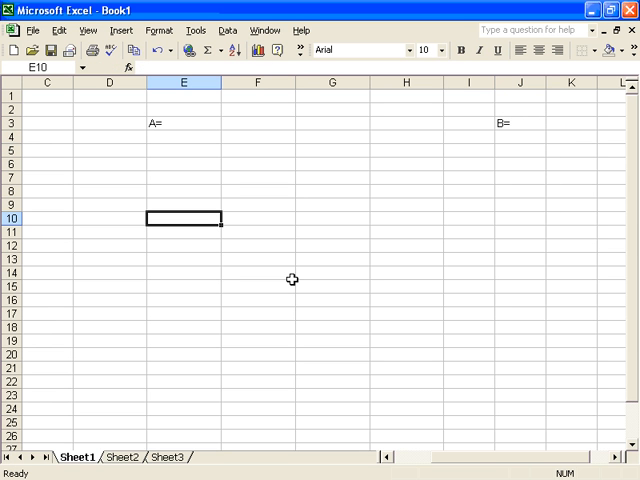
pyautogui.write('de')
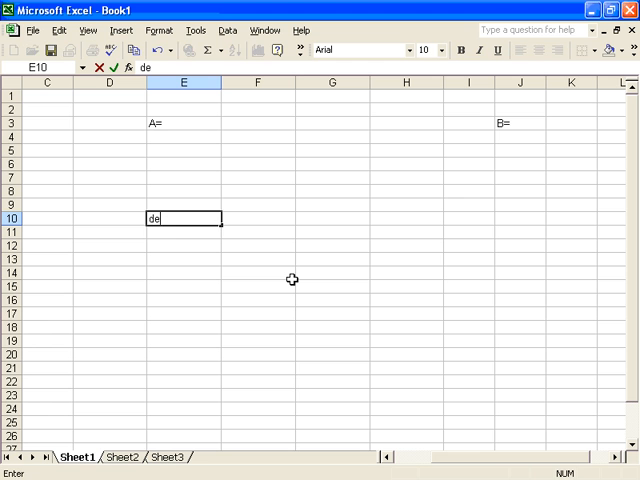
pyautogui.write('tA=')
pyautogui.click(184, 272)
pyautogui.write('A-')
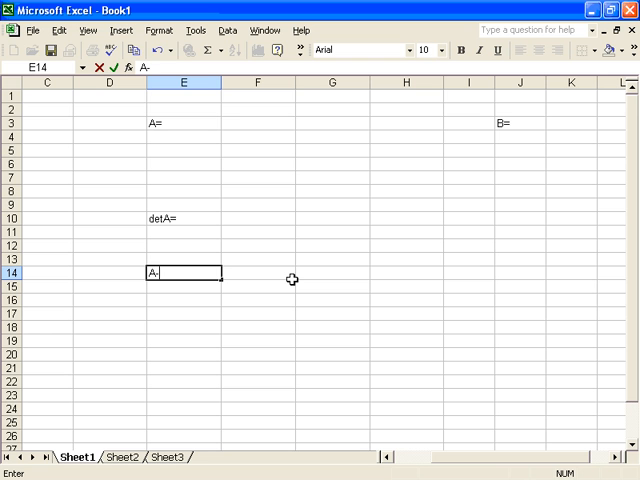
# Label E14 as A⁻¹= with a superscript -1, and E21 as A⁻¹*B =
pyautogui.write('1')
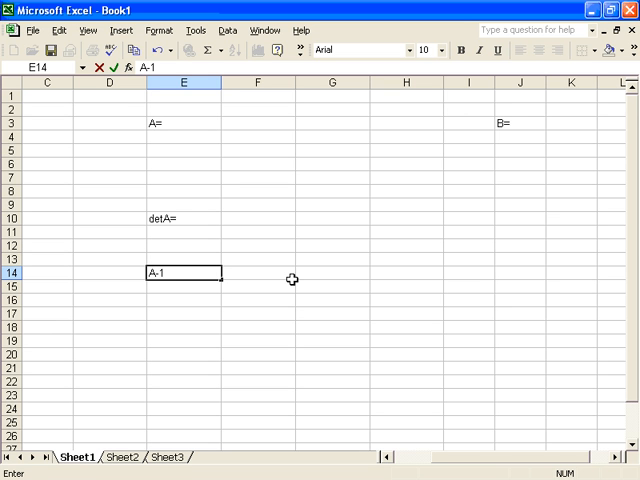
pyautogui.write('=')
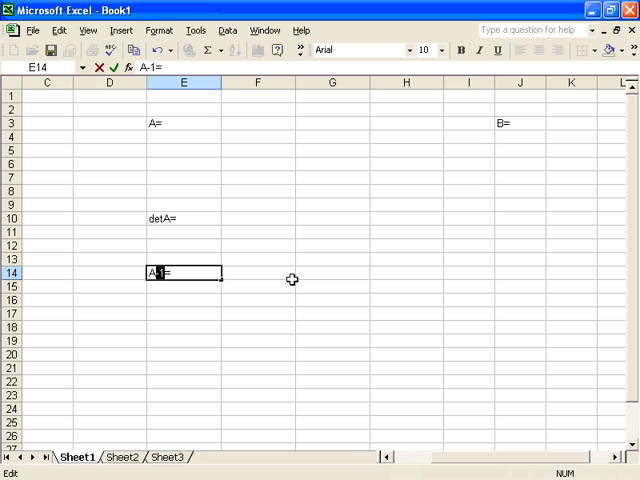
pyautogui.click(156, 30)
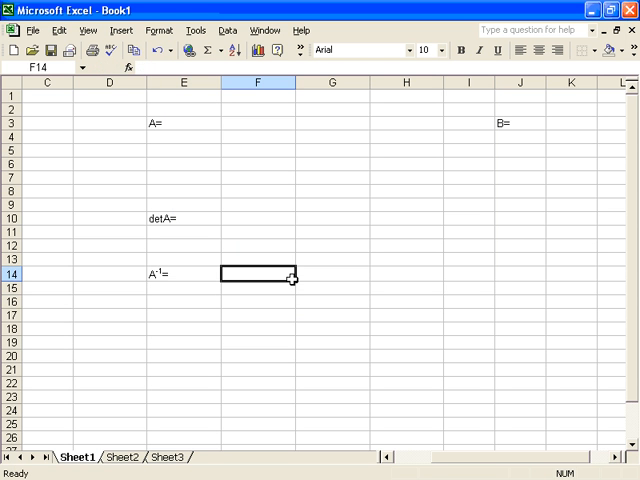
pyautogui.click(184, 369)
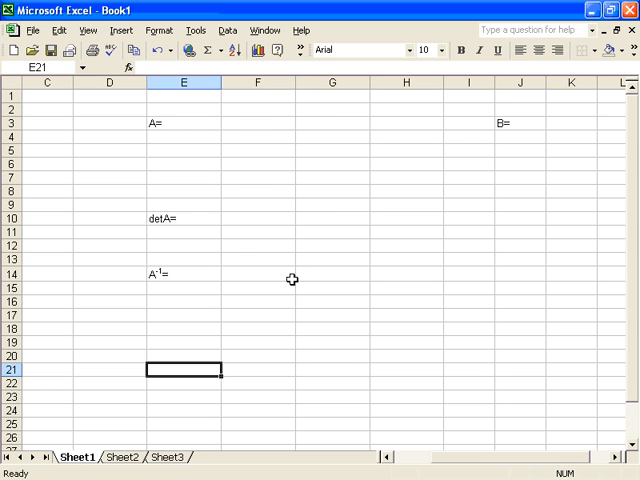
pyautogui.write('A-')
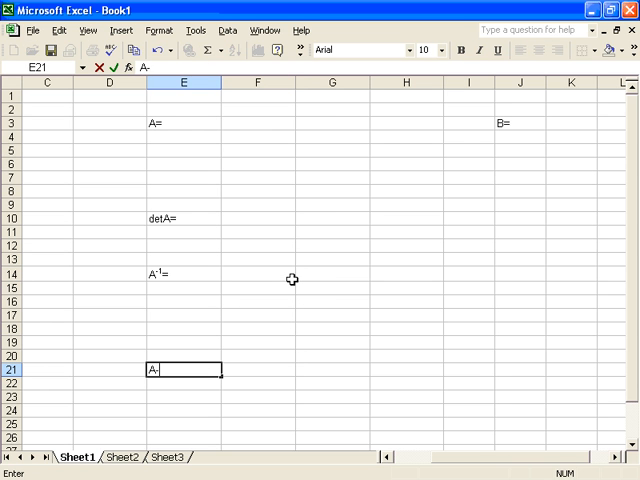
pyautogui.write('1*B')
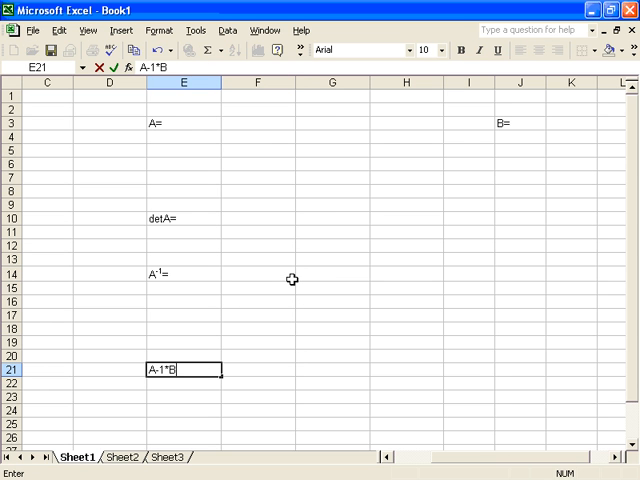
pyautogui.write('=')
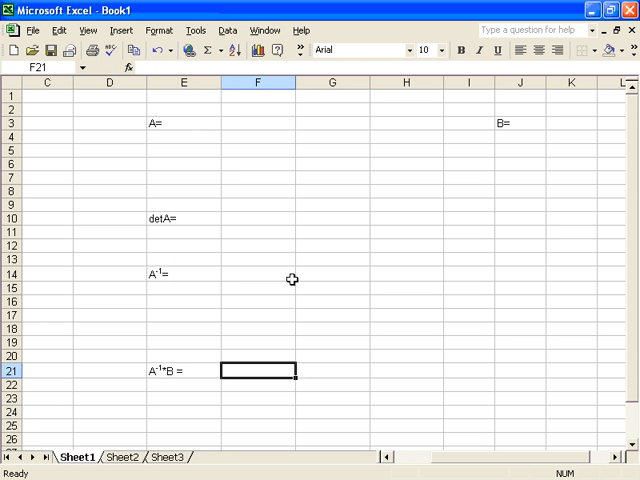
# Enter 13–16 in matrix A's last row F6:I6 and vector B values 1–4 in K3:K6
pyautogui.click(257, 123)
pyautogui.write('1')
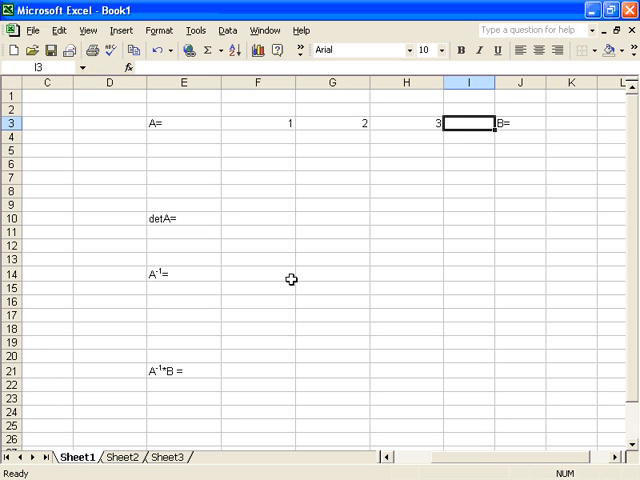
pyautogui.write('4')
pyautogui.click(469, 136)
pyautogui.write('8')
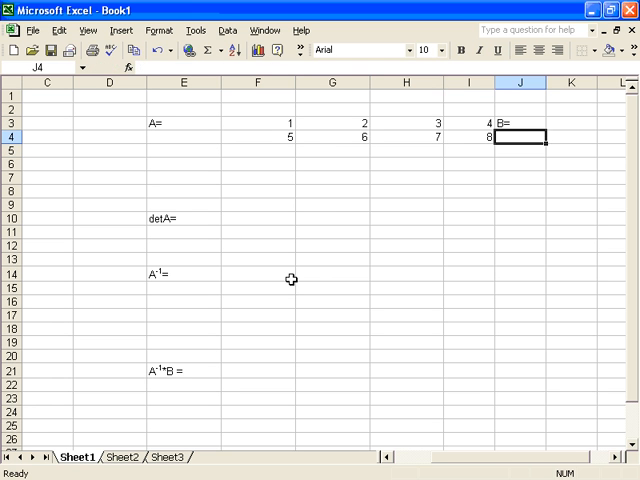
pyautogui.click(258, 150)
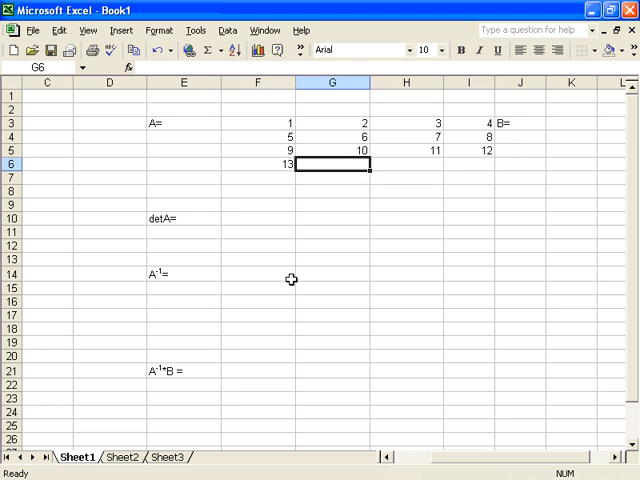
pyautogui.write('16')
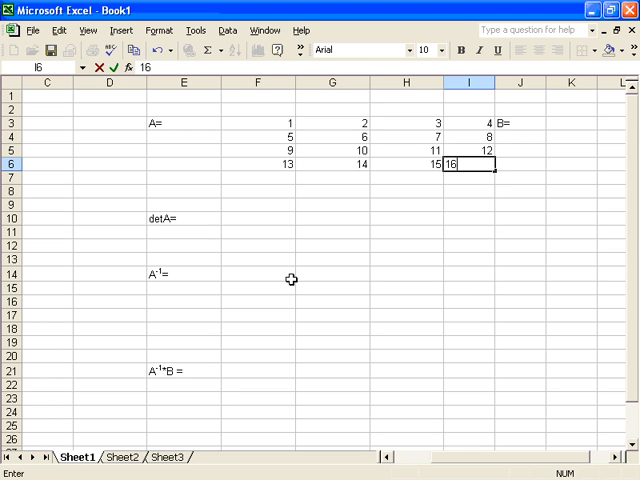
pyautogui.press('Return')
pyautogui.write('4')
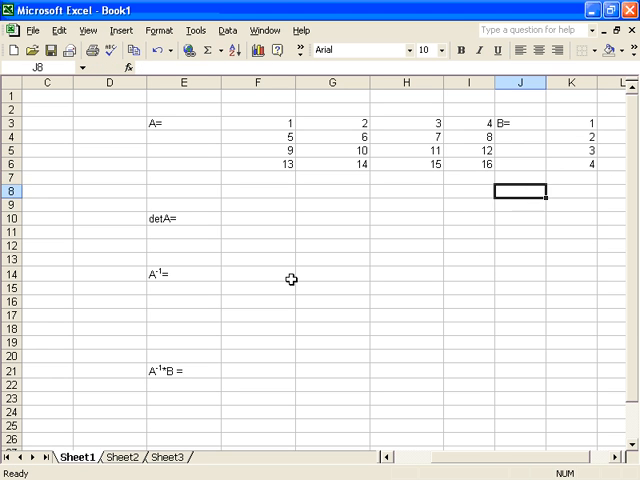
pyautogui.click(257, 231)
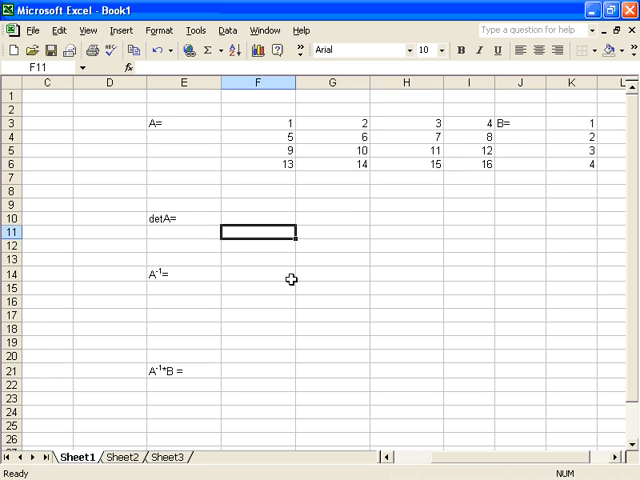
pyautogui.click(257, 218)
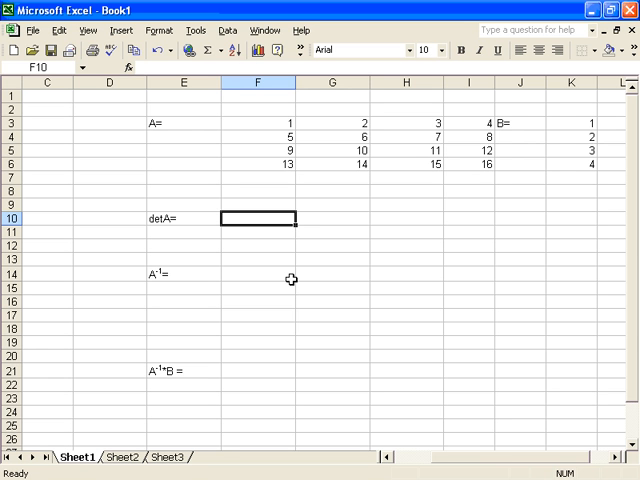
# Enter =MDETERM(F3:I6) in F10, giving 6.21228E-30
pyautogui.write('=')
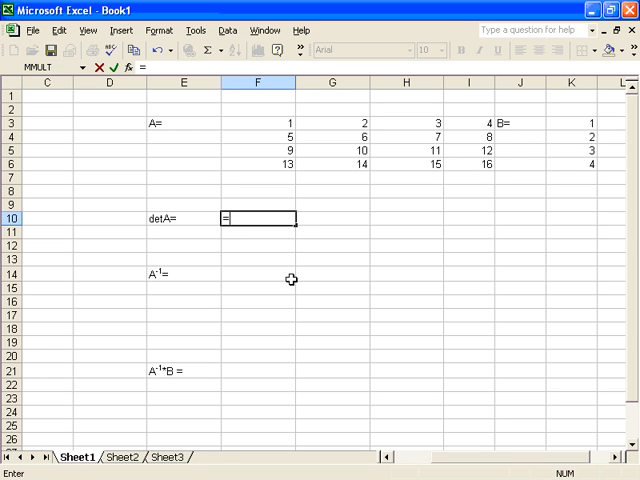
pyautogui.write('mde')
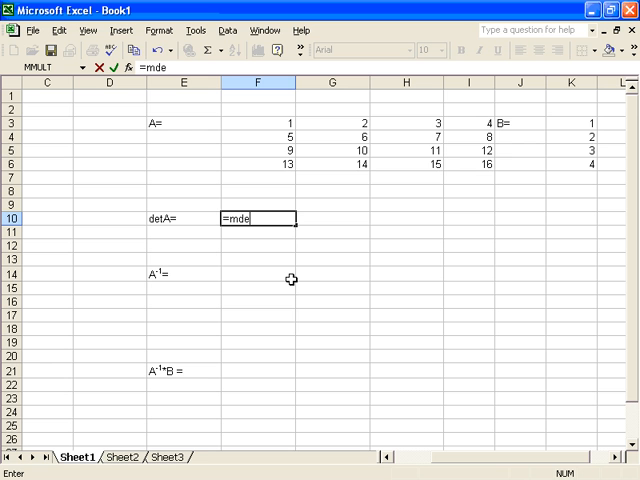
pyautogui.write('ter')
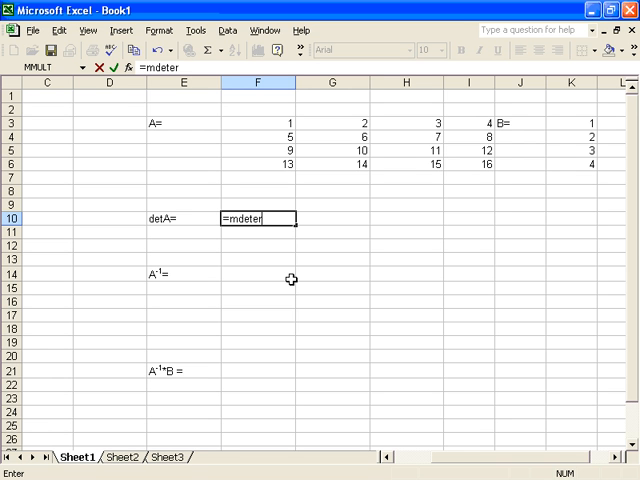
pyautogui.write('m')
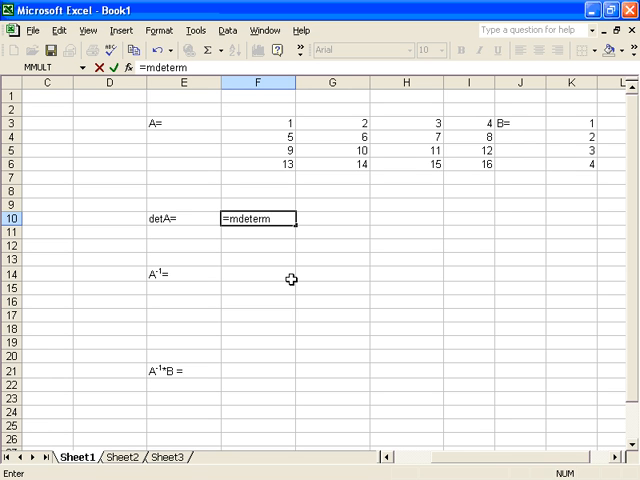
pyautogui.write('(F9')
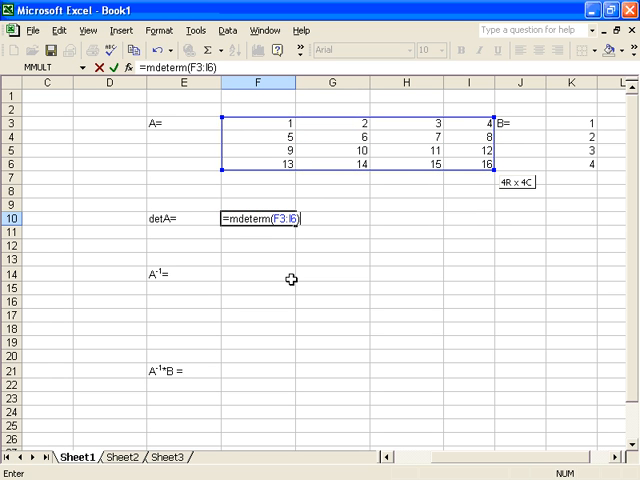
pyautogui.press('Return')
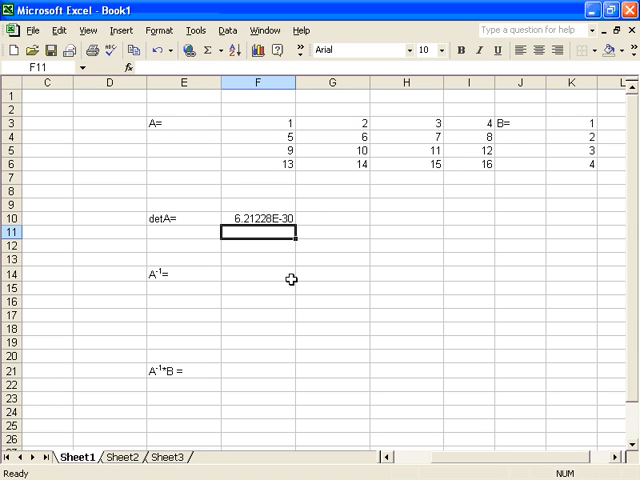
pyautogui.moveTo(260, 218)
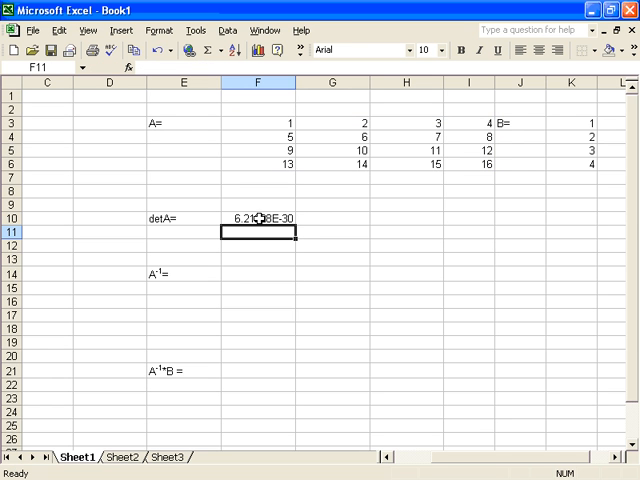
pyautogui.rightClick(258, 219)
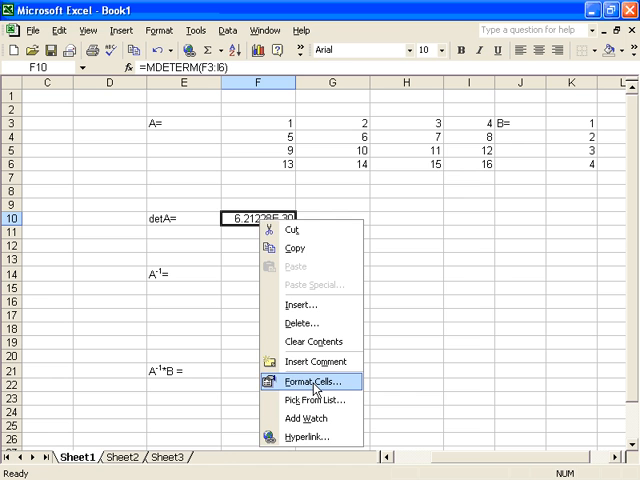
pyautogui.click(310, 381)
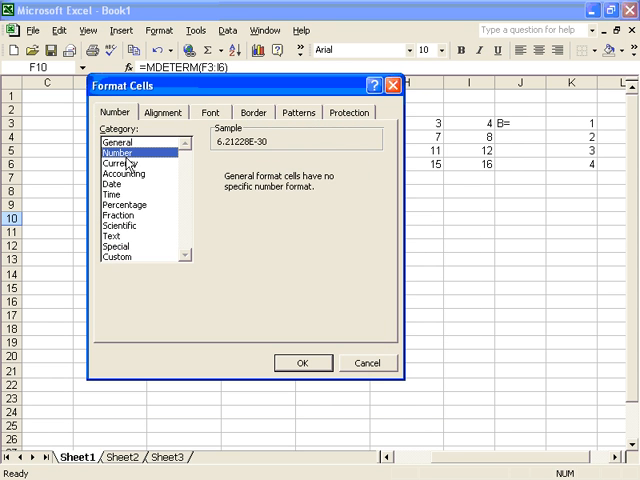
pyautogui.click(118, 152)
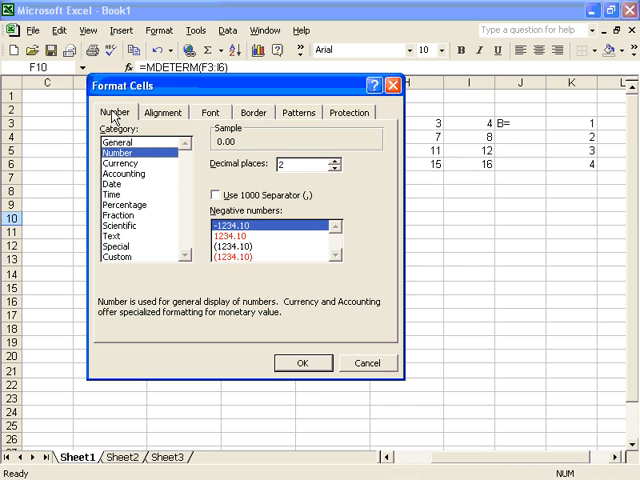
pyautogui.click(303, 362)
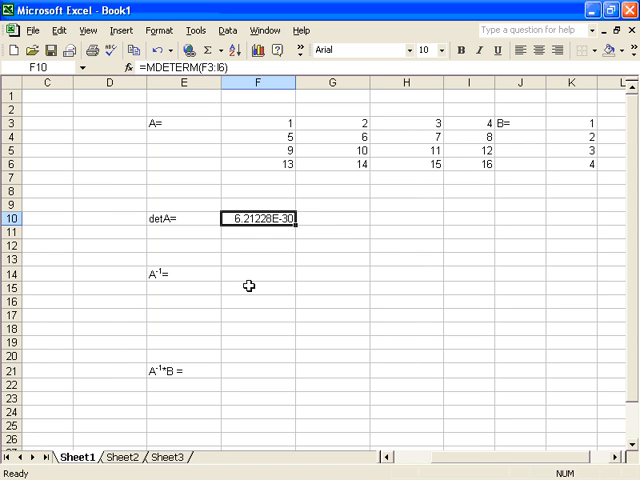
pyautogui.click(256, 273)
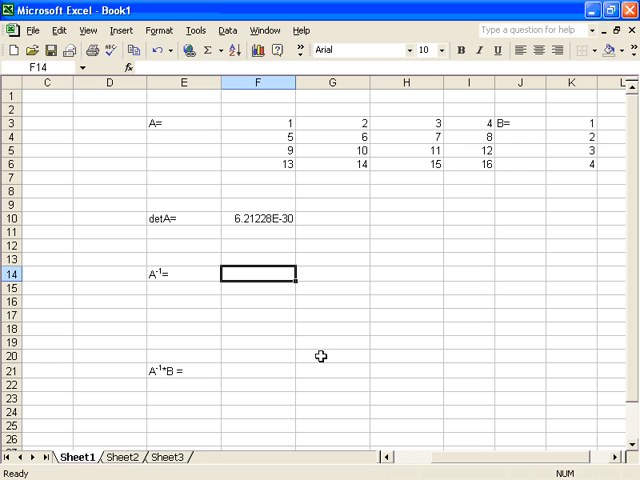
# Enter =MINVERSE(F3:I6) in F14, showing 3.0024E+15 as the first inverse element
pyautogui.write('=min')
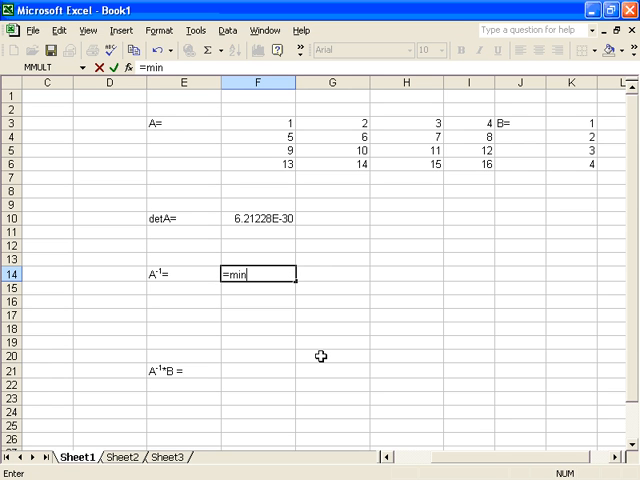
pyautogui.write('vers')
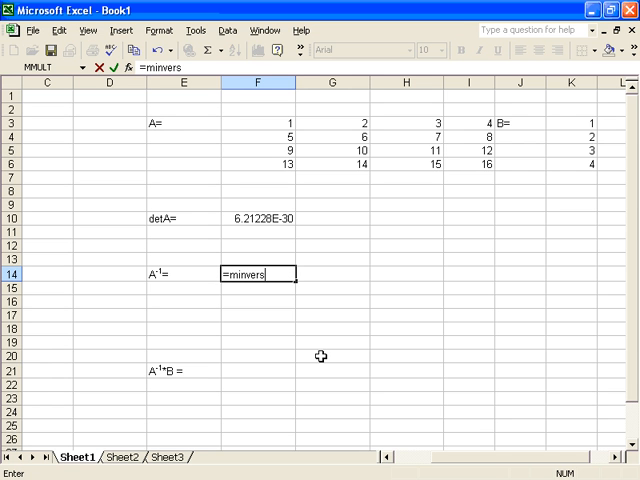
pyautogui.write('e(')
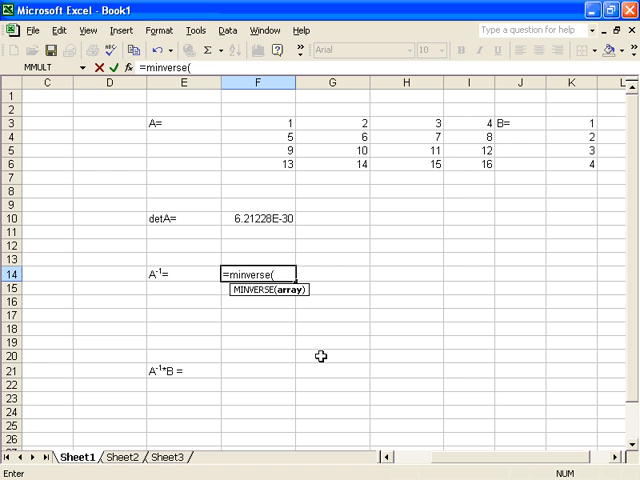
pyautogui.click(256, 106)
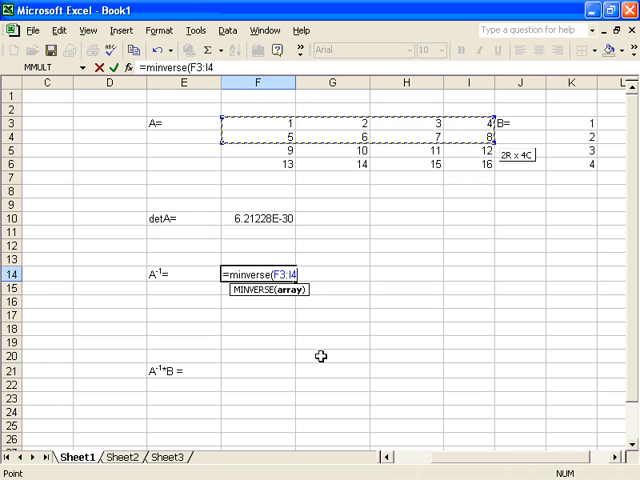
pyautogui.moveTo(490, 132); pyautogui.dragTo(490, 172)
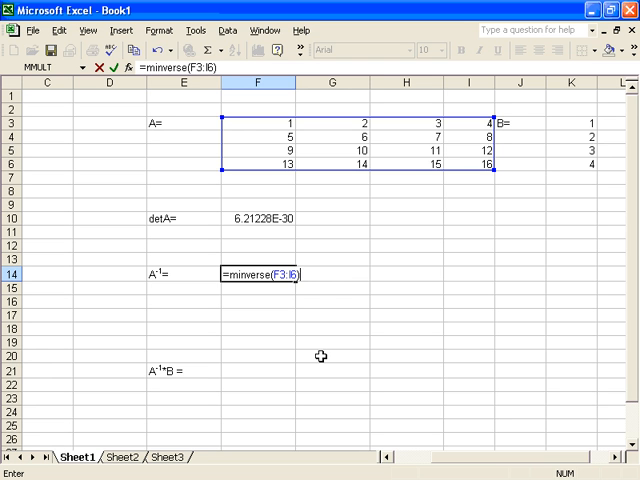
pyautogui.press('Return')
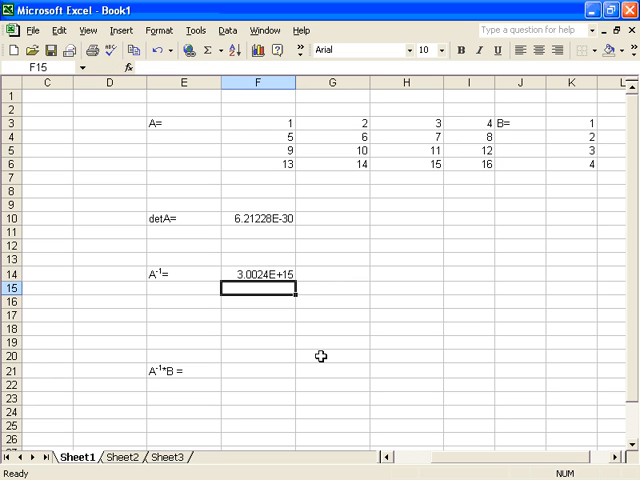
pyautogui.click(258, 274)
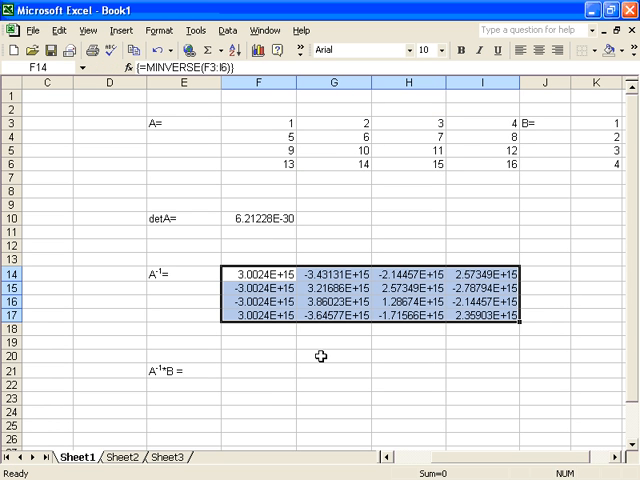
# Check cells H14, F16, E15 and G15 to confirm the shared MINVERSE array formula
pyautogui.click(407, 271)
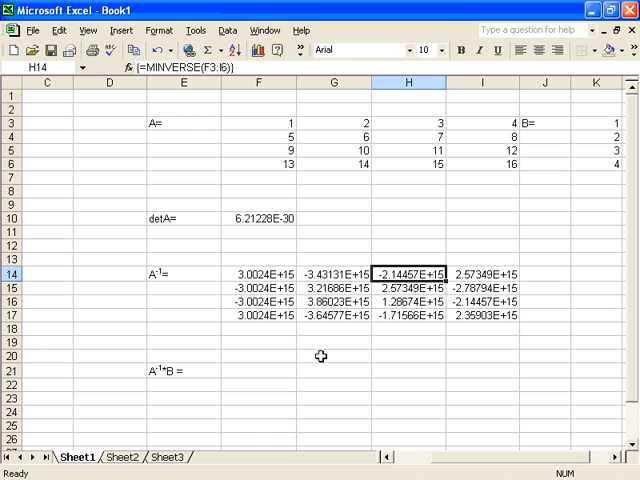
pyautogui.click(261, 299)
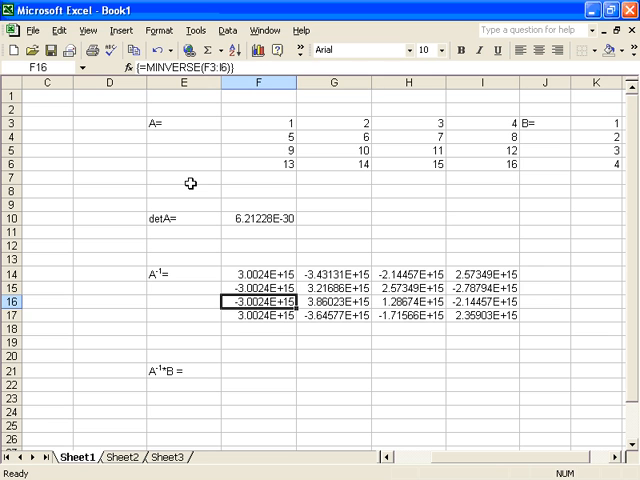
pyautogui.click(184, 288)
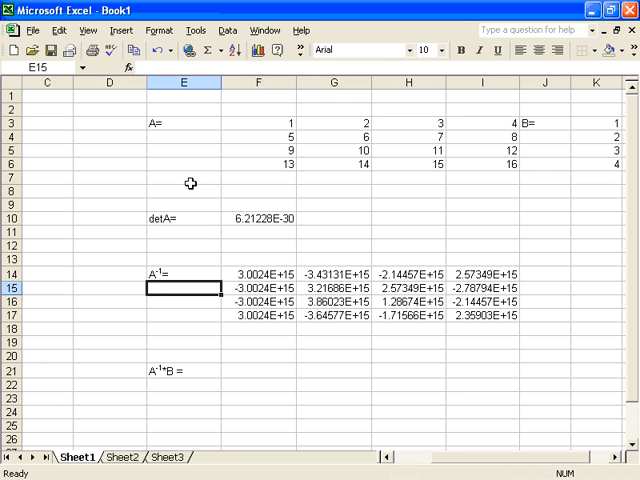
pyautogui.click(345, 290)
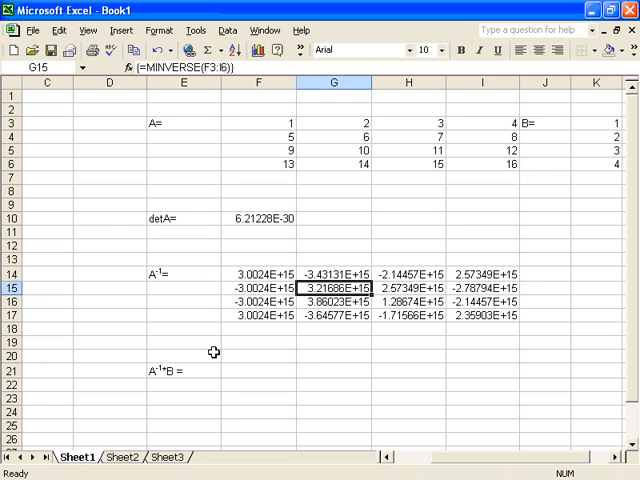
pyautogui.click(258, 370)
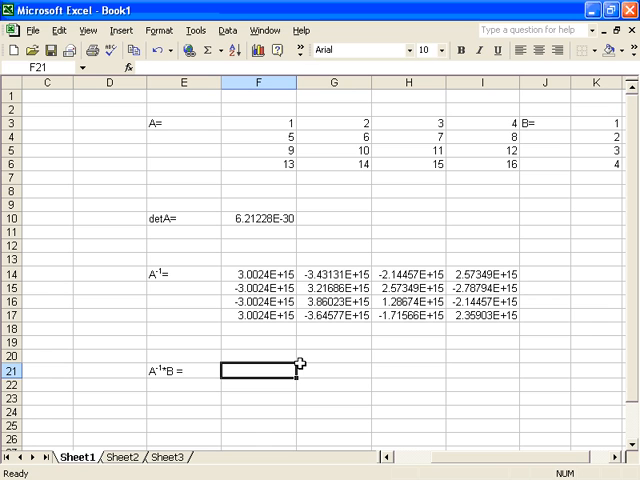
# Enter =MMULT(F14:I17,K3:K6) in F21, showing 2
pyautogui.write('=m')
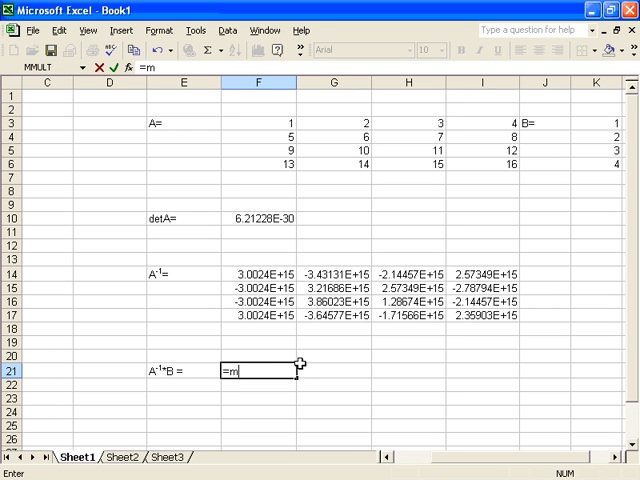
pyautogui.write('mult(F15')
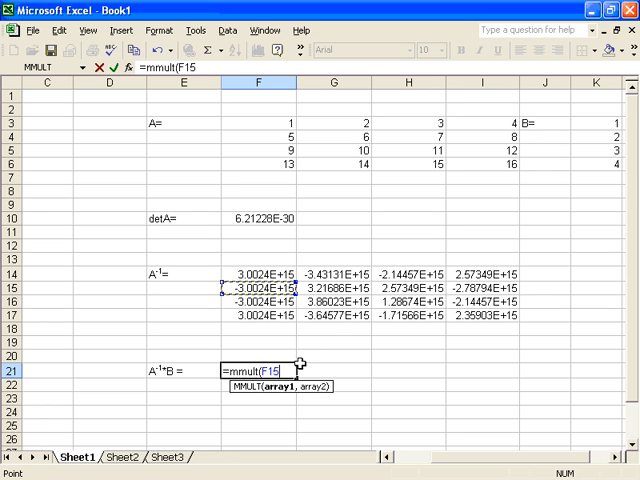
pyautogui.moveTo(255, 288); pyautogui.dragTo(500, 272)
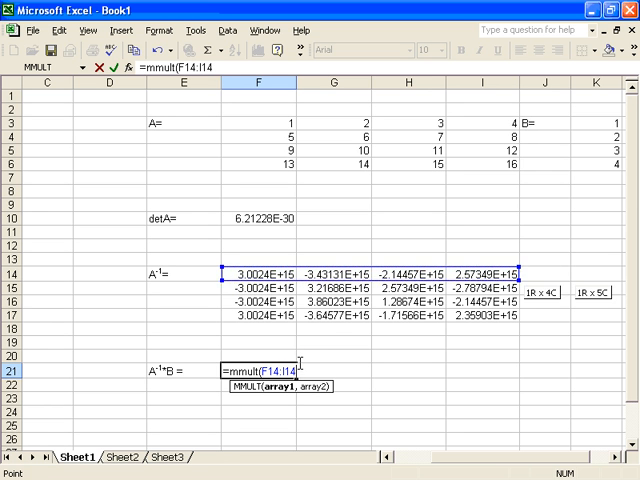
pyautogui.moveTo(250, 270); pyautogui.dragTo(515, 318)
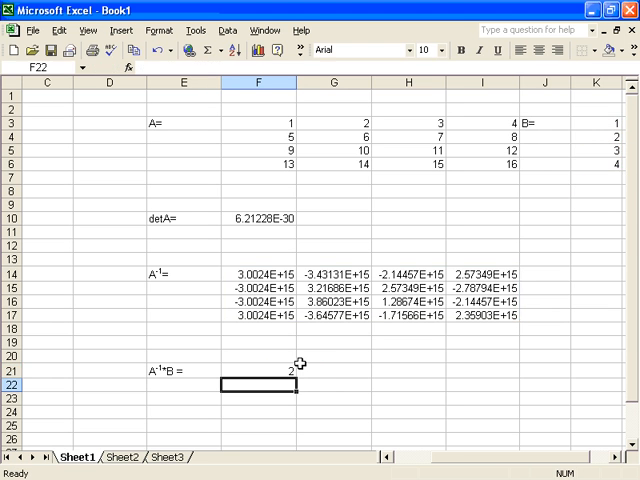
pyautogui.click(258, 370)
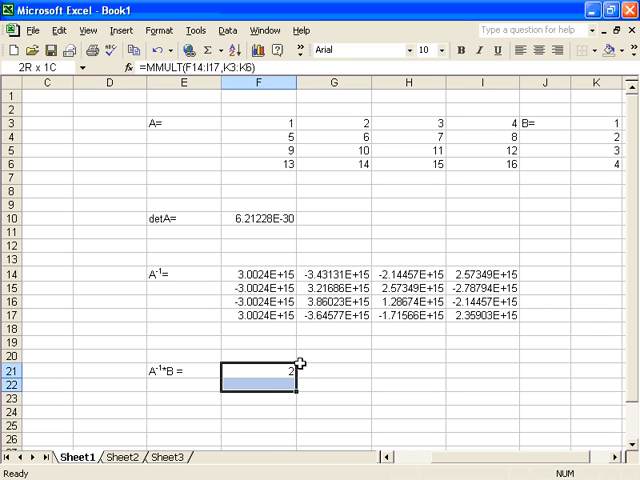
# Array-enter the MMULT product over F21:F24 to show 2, 0, 0, 0
pyautogui.moveTo(260, 380); pyautogui.dragTo(260, 410)
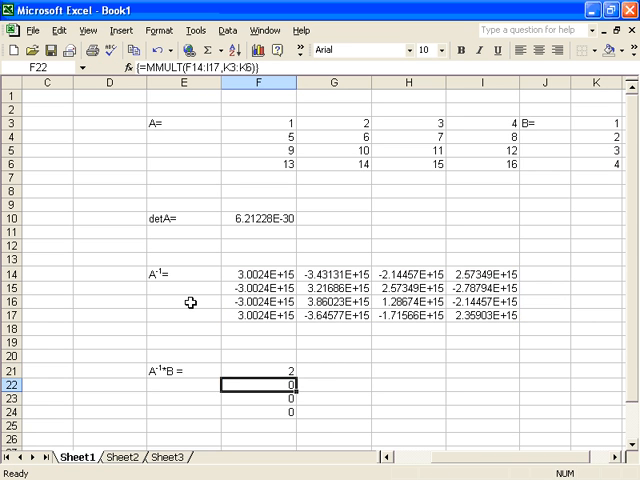
pyautogui.click(257, 135)
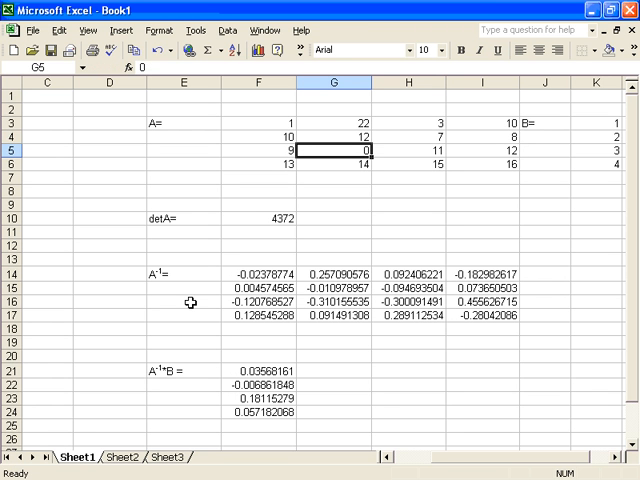
pyautogui.moveTo(300, 322)
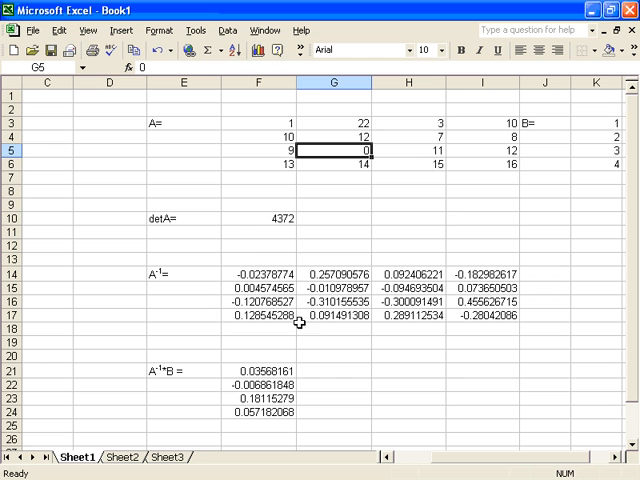
pyautogui.moveTo(280, 124)
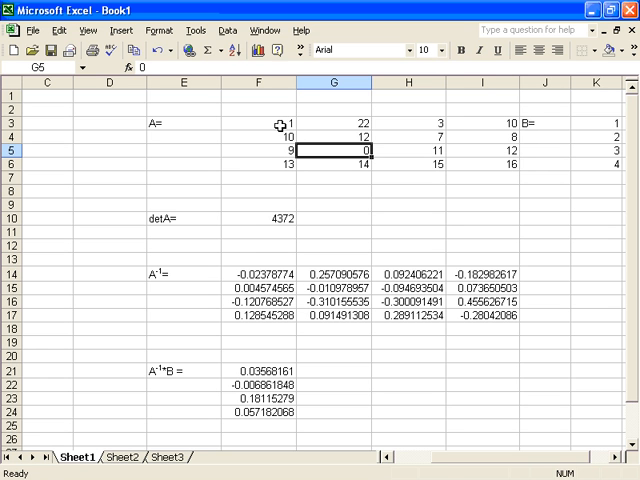
# Give matrix A and vector B light cyan bordered fills; detA, inverse and A⁻¹·B green bordered fills
pyautogui.moveTo(270, 123); pyautogui.dragTo(510, 163)
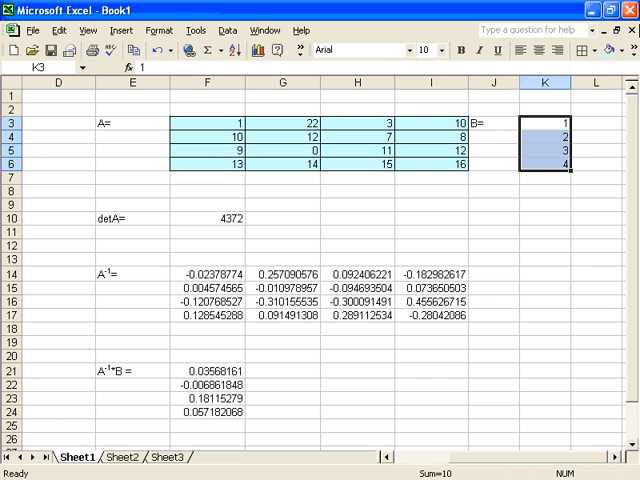
pyautogui.click(589, 50)
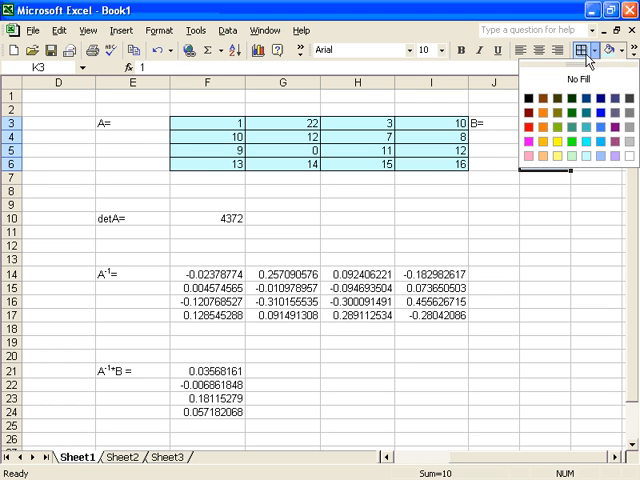
pyautogui.click(500, 220)
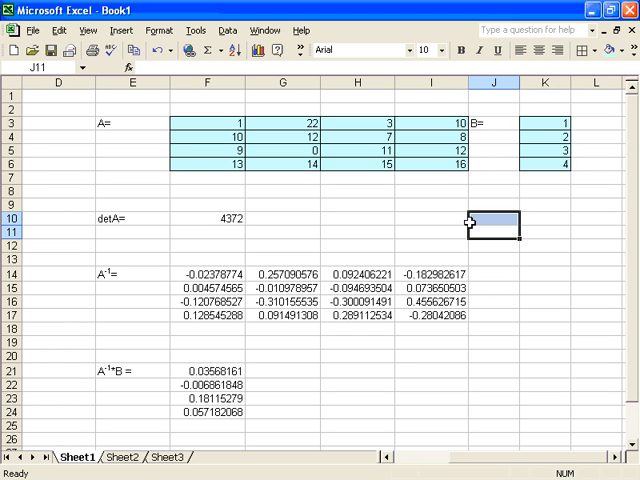
pyautogui.click(205, 218)
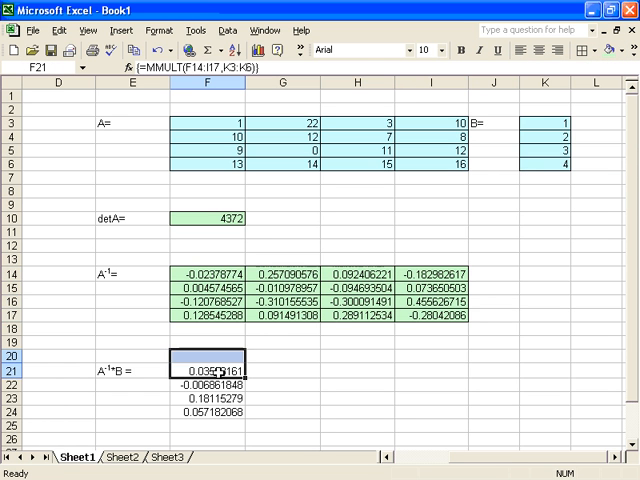
pyautogui.moveTo(205, 370); pyautogui.dragTo(205, 410)
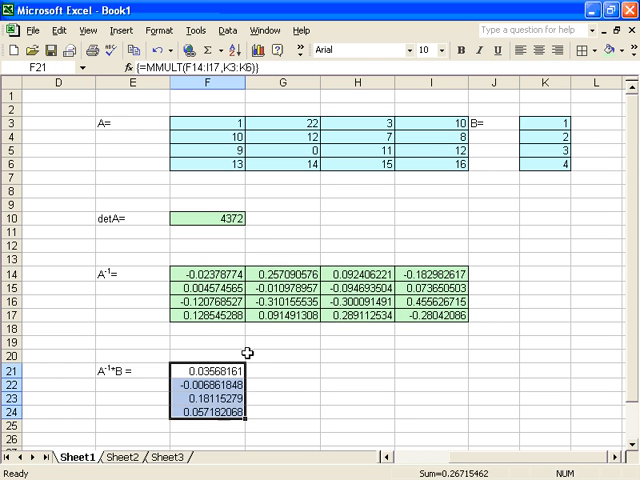
pyautogui.click(395, 343)
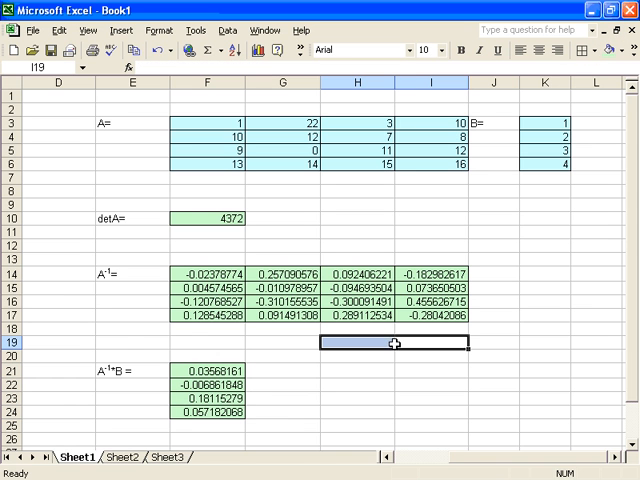